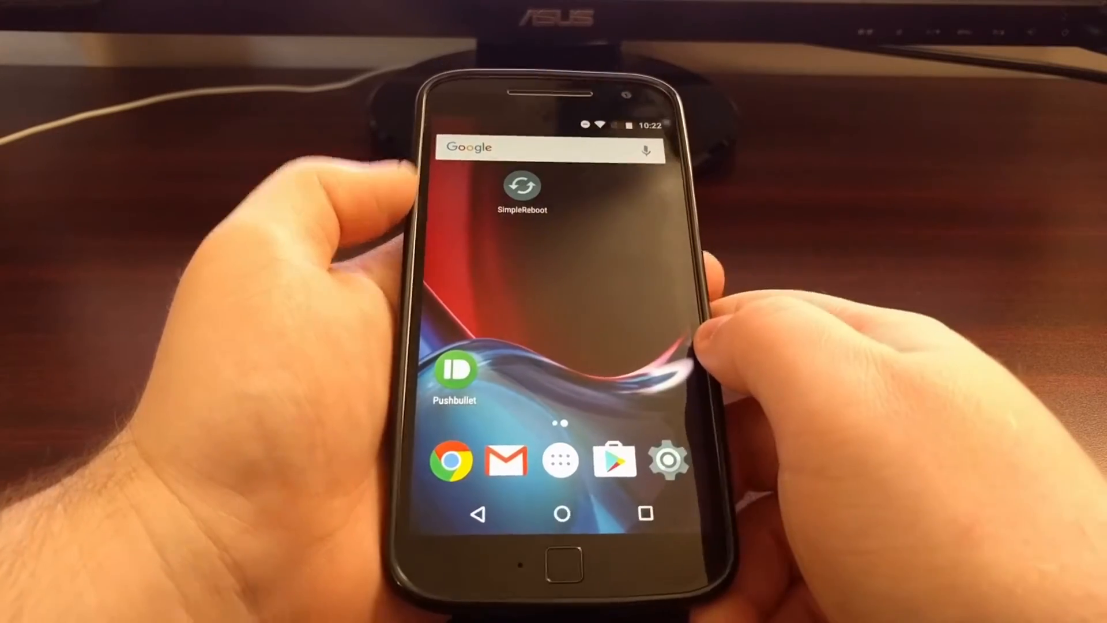
- Launch SimpleReboot from the home screen to show its shutdown, recovery, bootloader and safe-mode choices
left_click(521, 187)
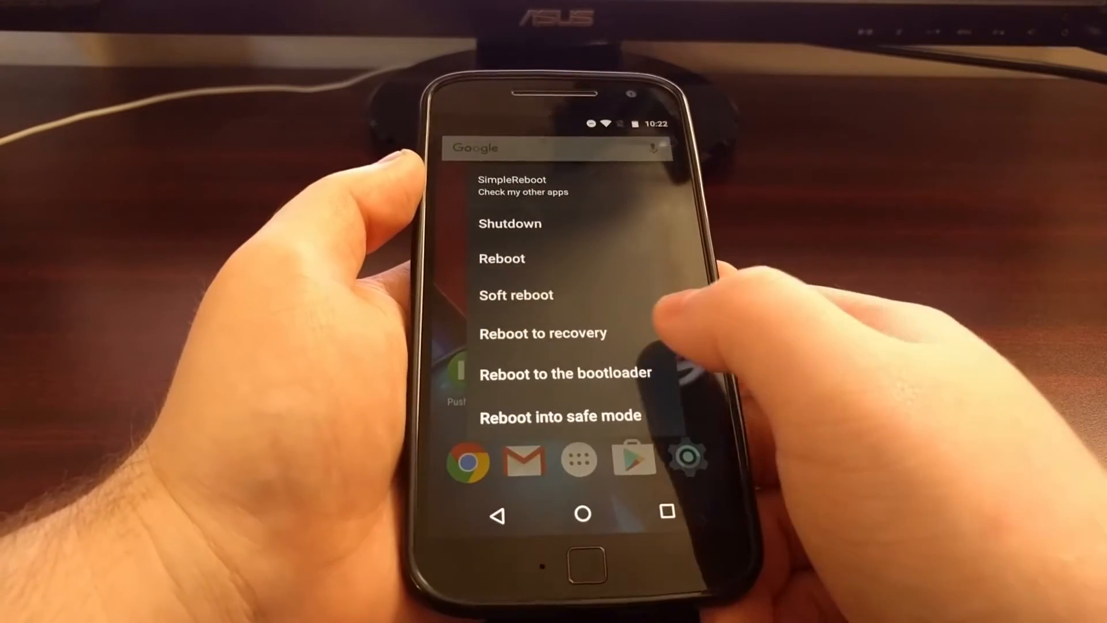